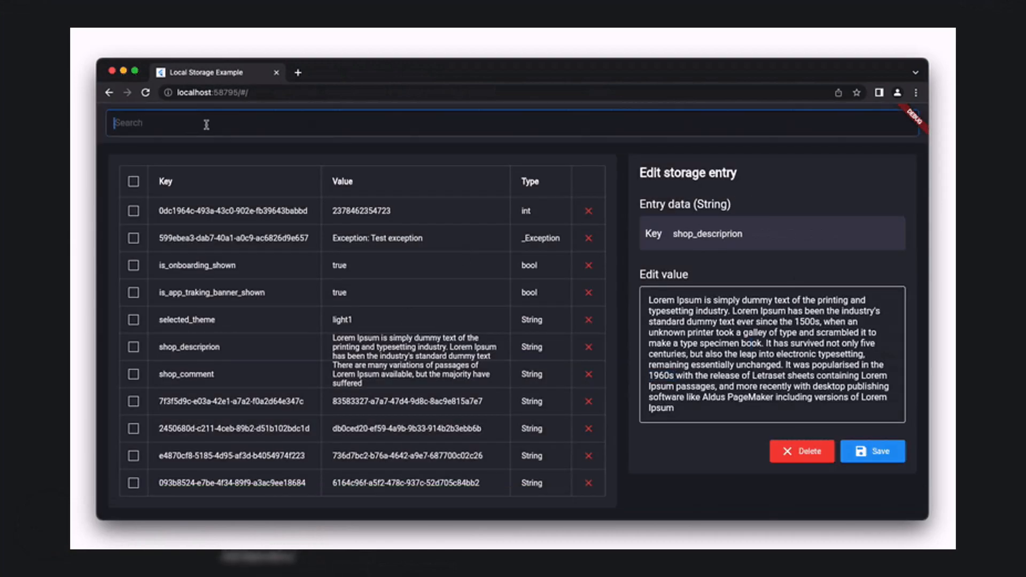
Show the mineral 1.2.1 page, then the cached forest image and four-image grid demos.
{"action": "left_click", "coordinate": [872, 451]}
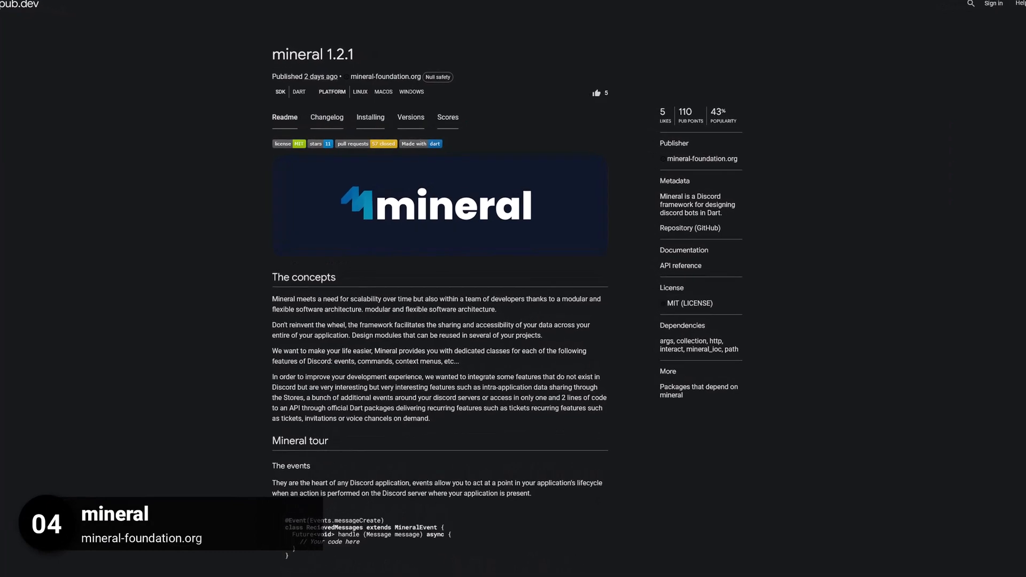
{"action": "scroll", "scroll_direction": "down", "scroll_amount": 3}
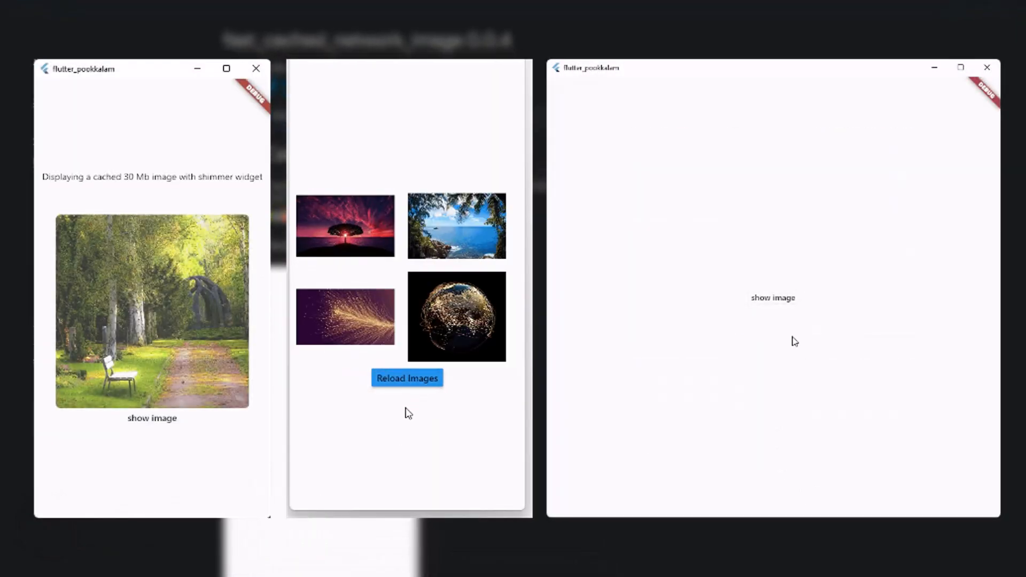
{"action": "left_click", "coordinate": [406, 378]}
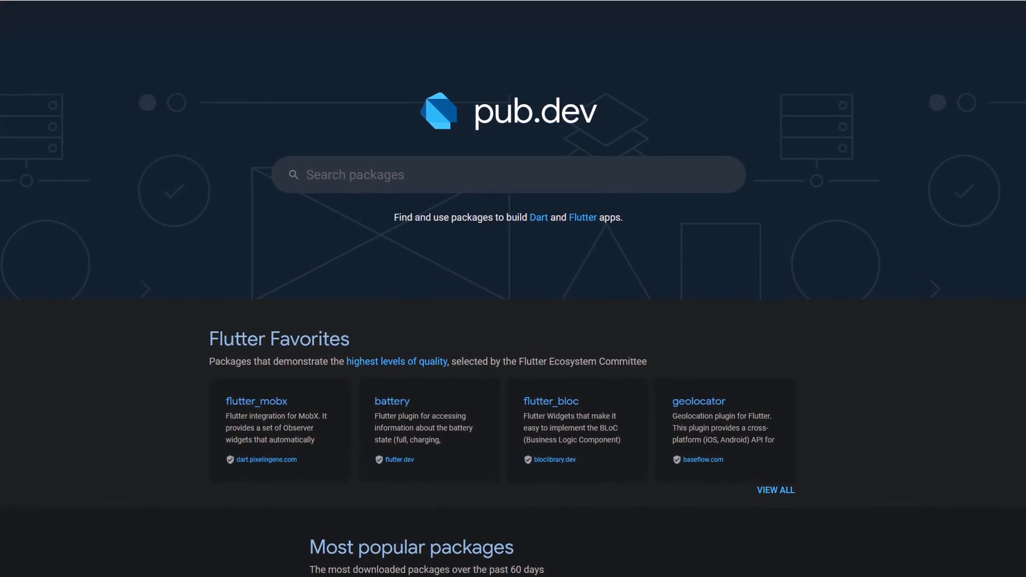
Scroll the pub.dev home page toward Flutter Favorites like flutter_mobx and flutter_bloc.
{"action": "scroll", "scroll_direction": "down", "scroll_amount": 3}
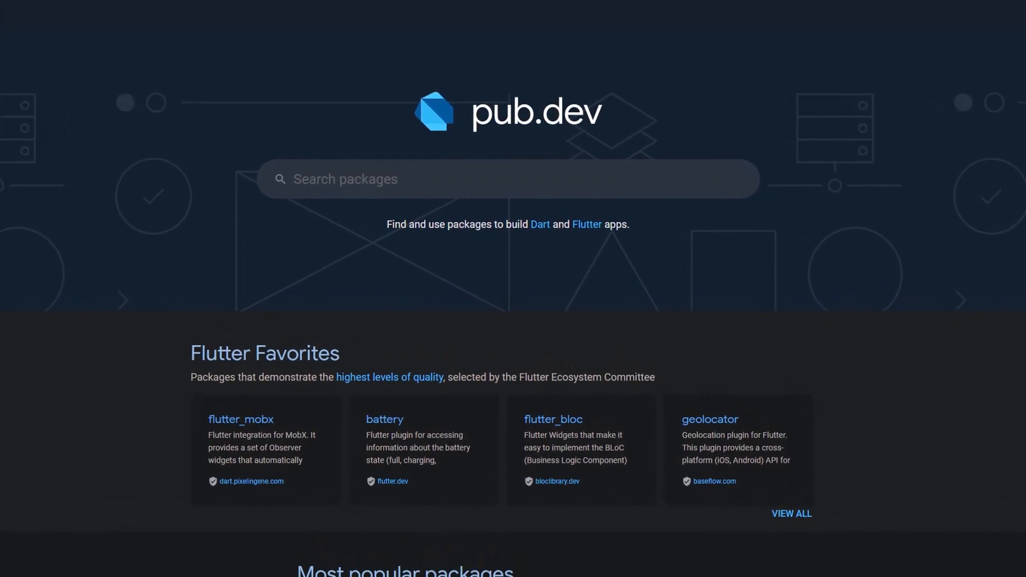